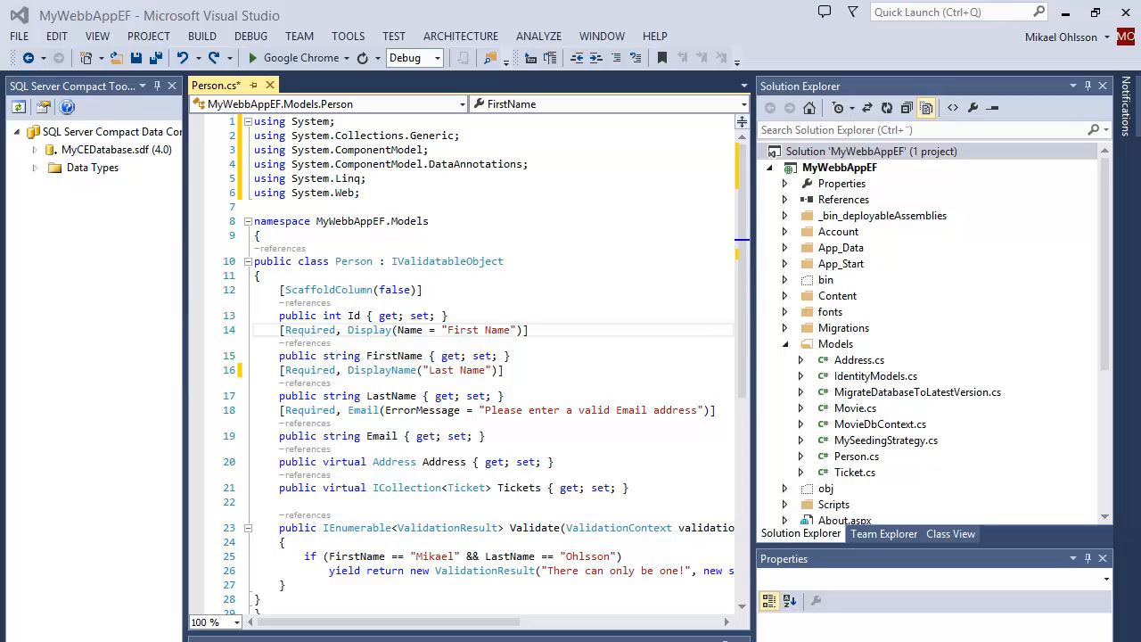
mouse_move(577, 495)
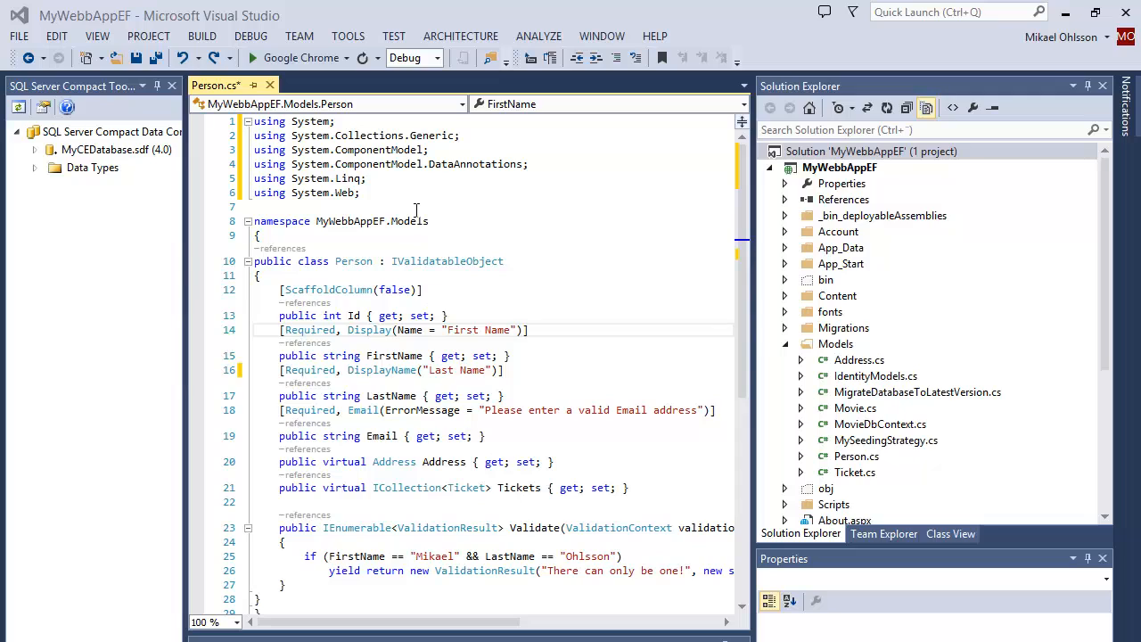
mouse_move(468, 165)
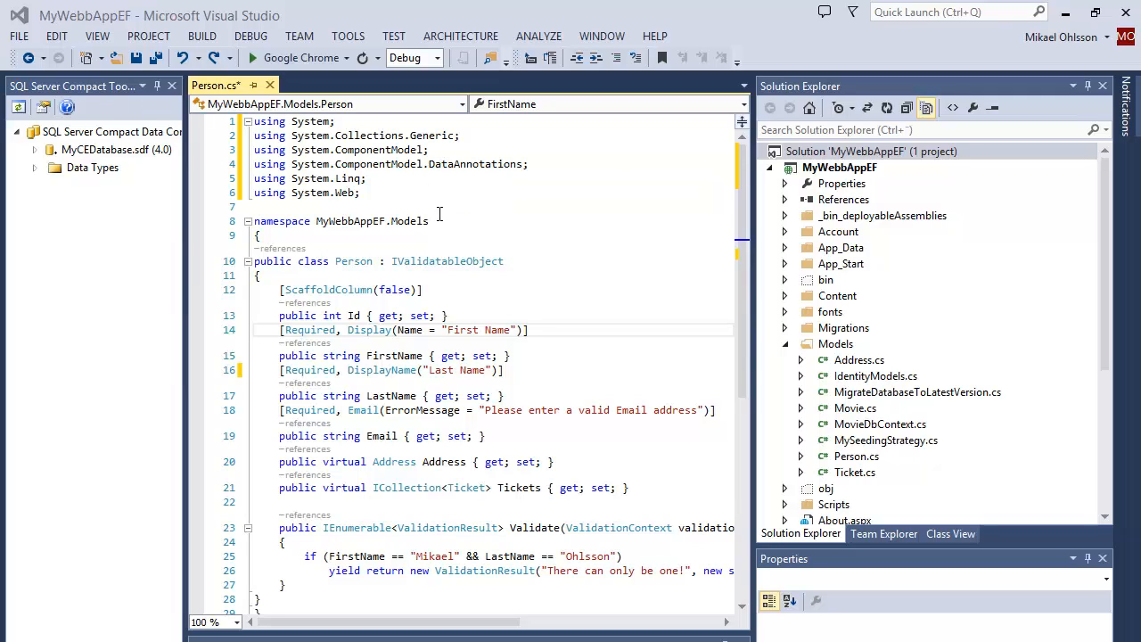
Delete the System.Collections.Generic and System.ComponentModel using lines from Person.cs.
click(257, 261)
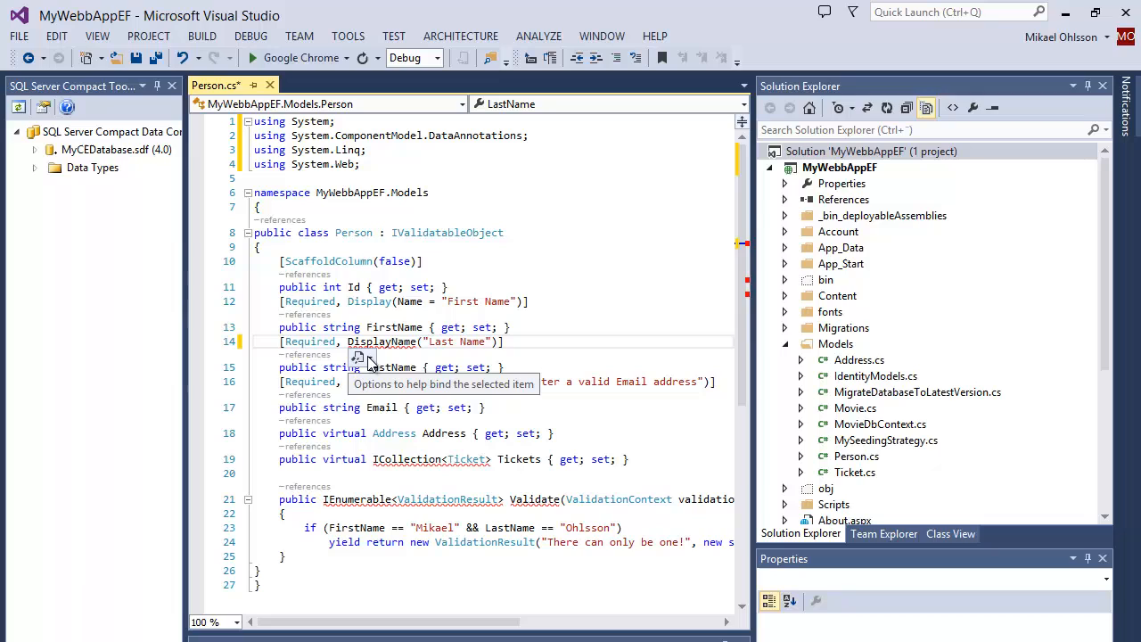
Open DisplayName's quick-fix suggestions, dismiss them, then reopen them.
click(359, 356)
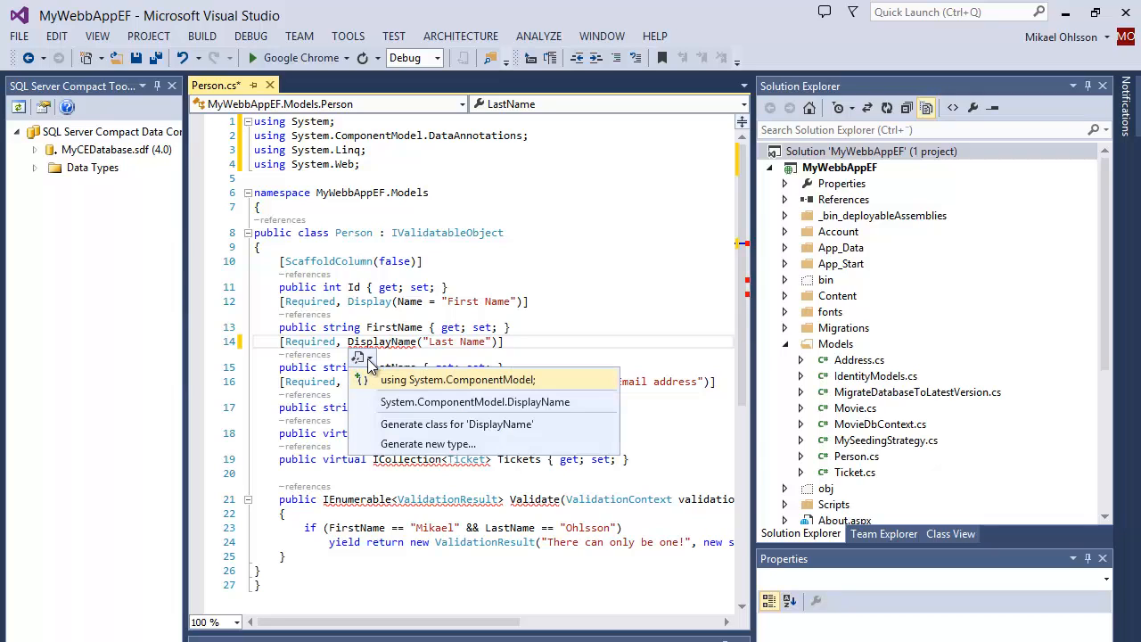
mouse_move(399, 402)
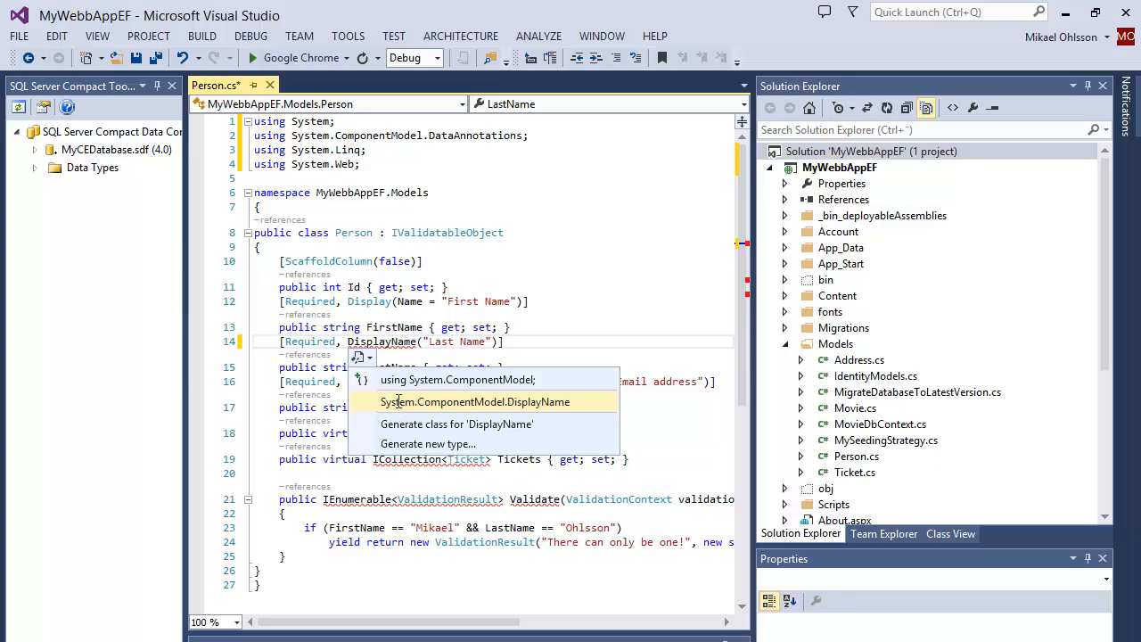
click(474, 402)
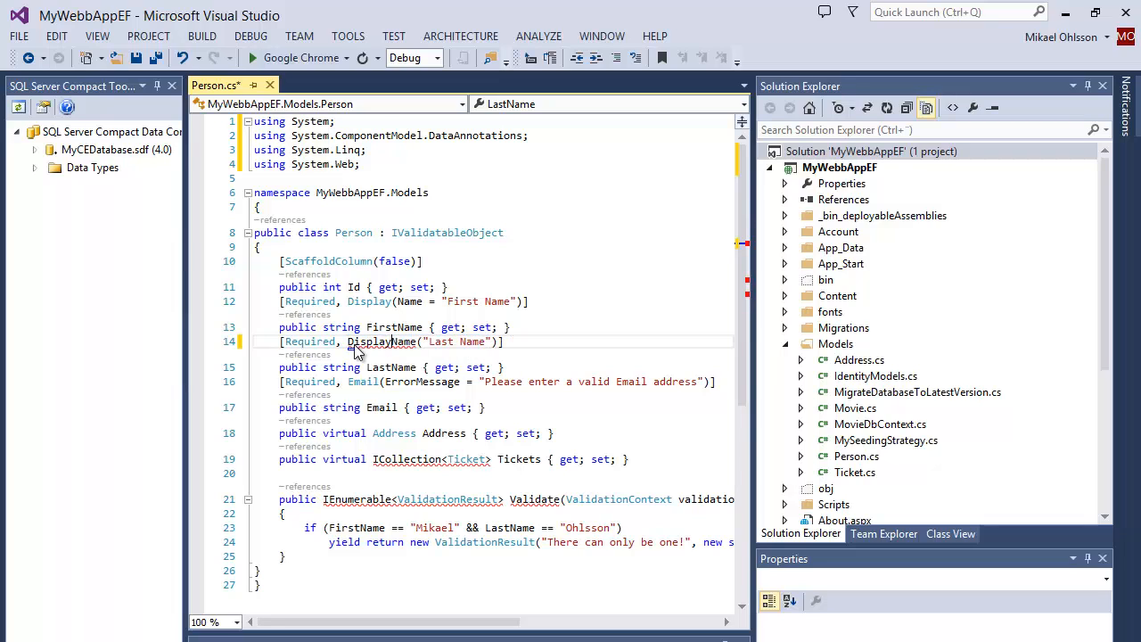
click(361, 356)
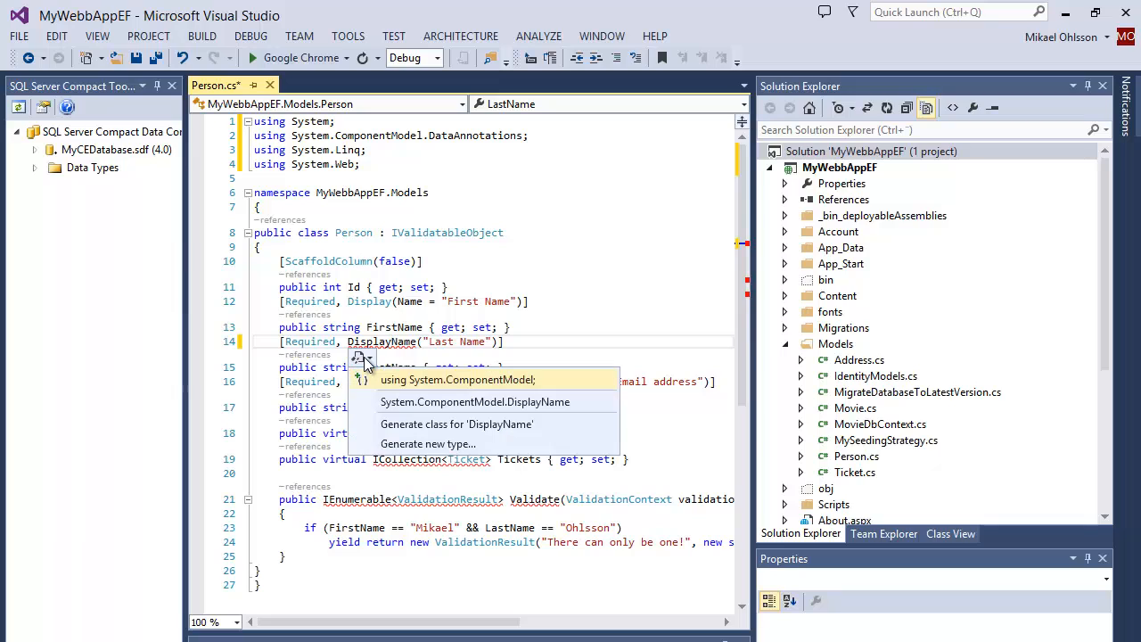
mouse_move(399, 395)
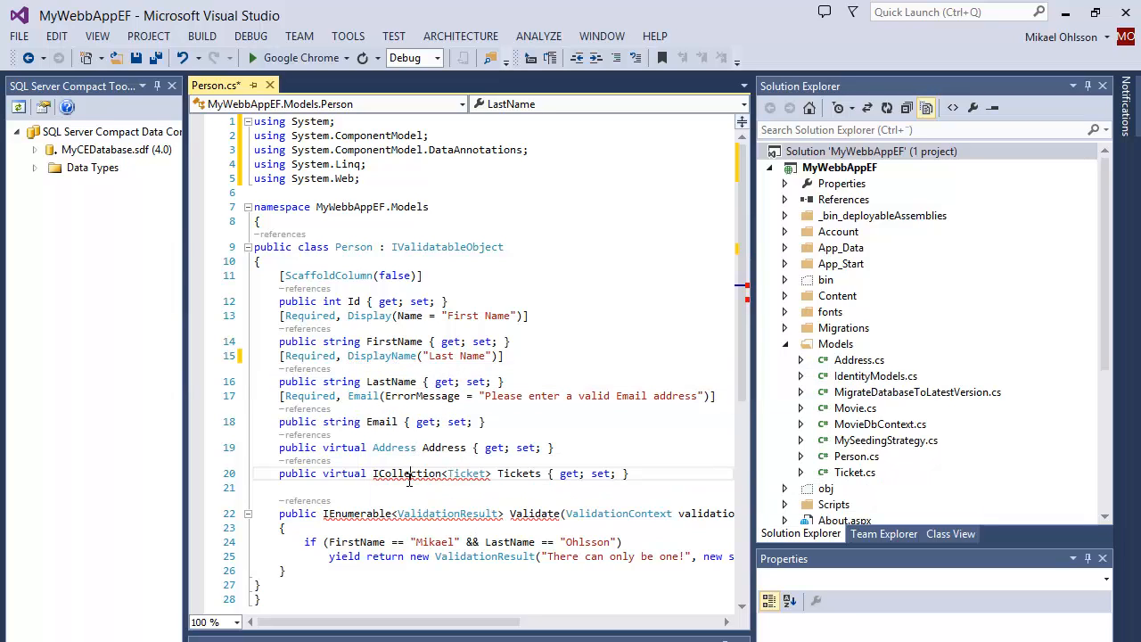
Add 'using System.Collections.Generic;' from ICollection's smart tag menu.
click(383, 491)
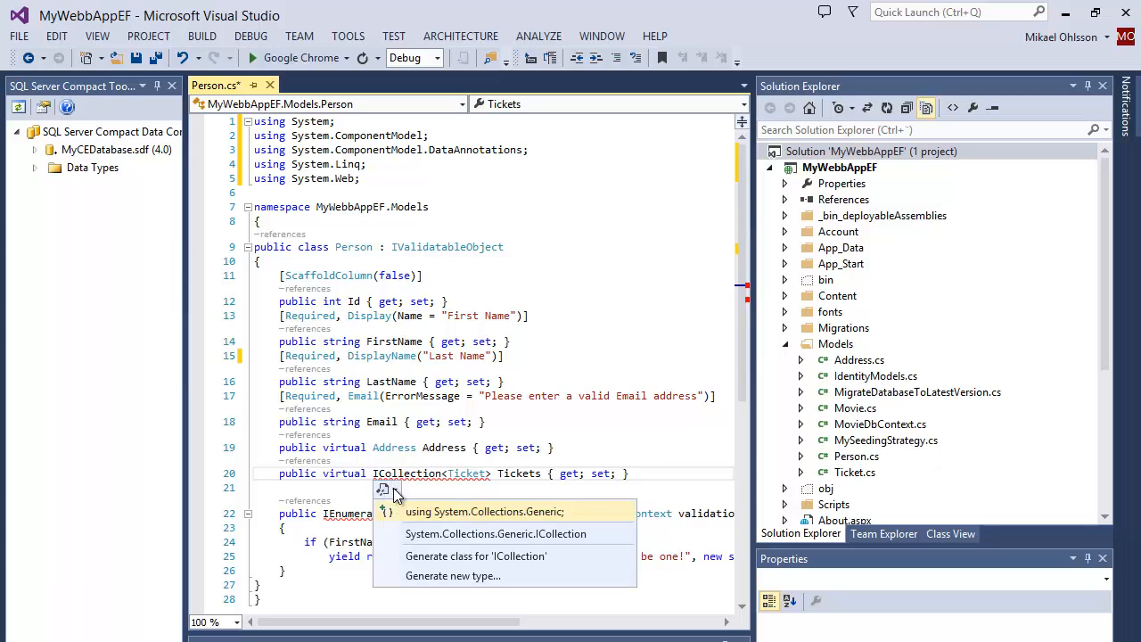
mouse_move(417, 519)
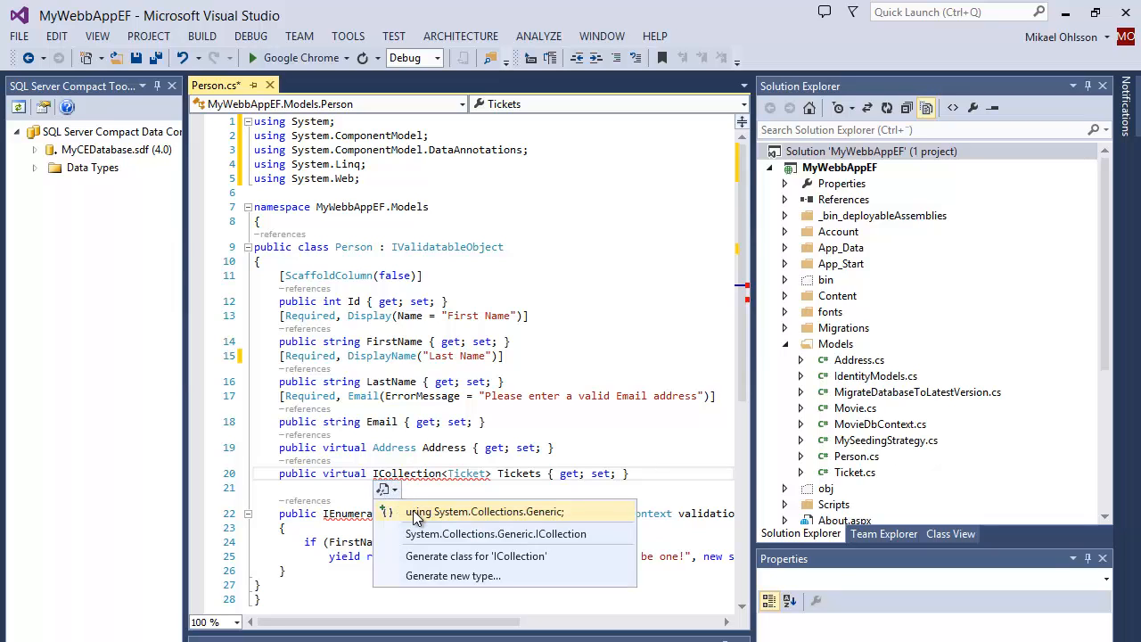
click(484, 511)
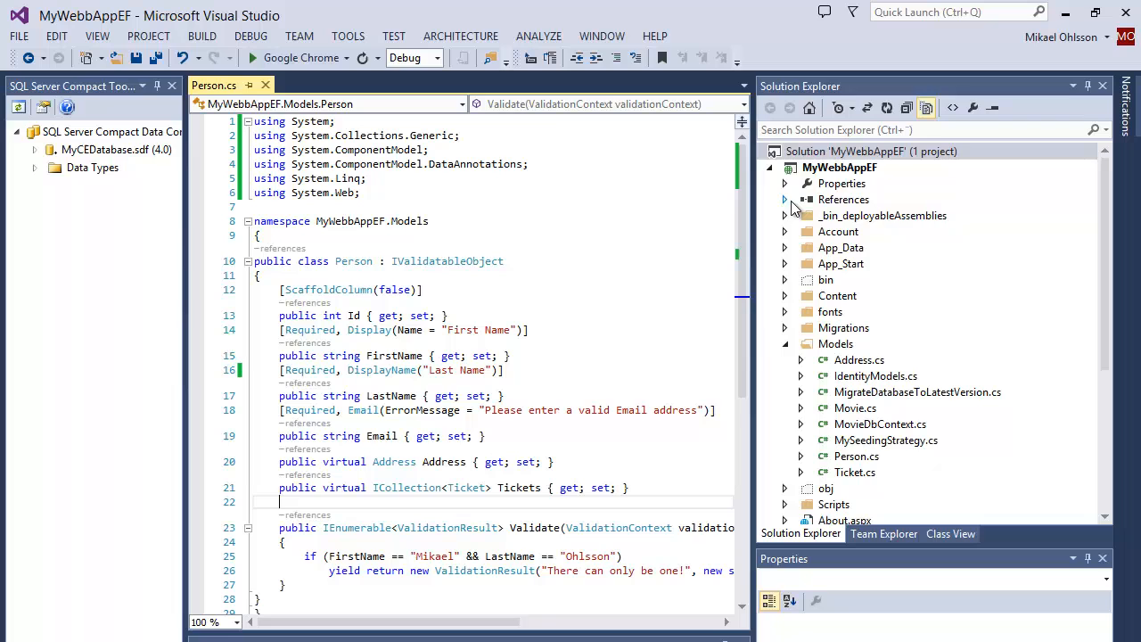
Expand MyWebbAppEF's References node and scroll through its assemblies.
click(785, 198)
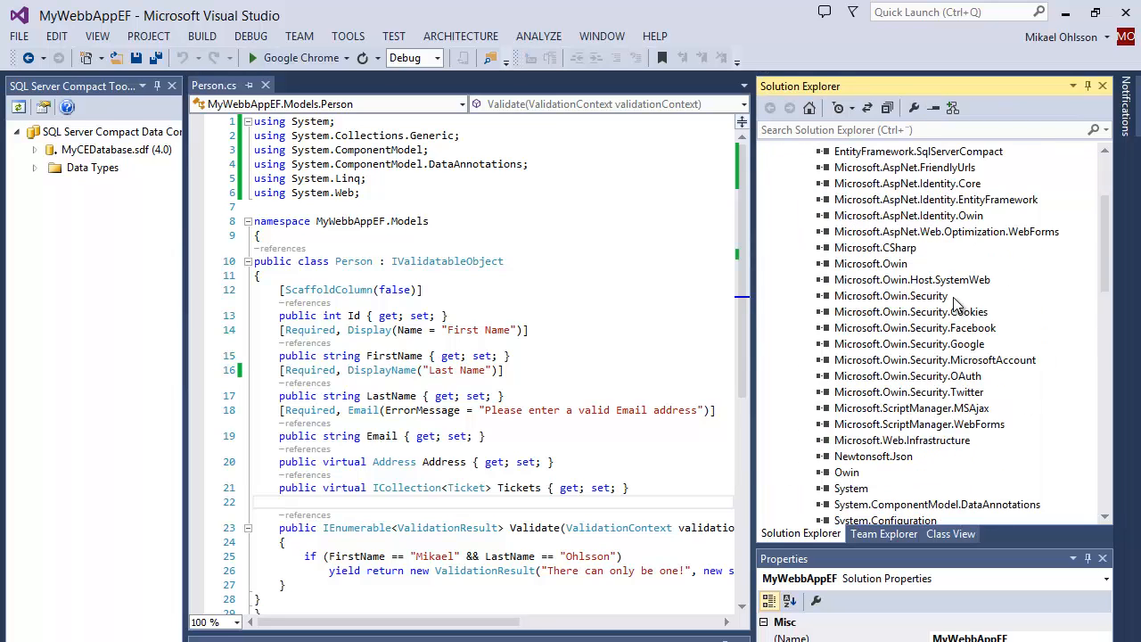
scroll(down, 3)
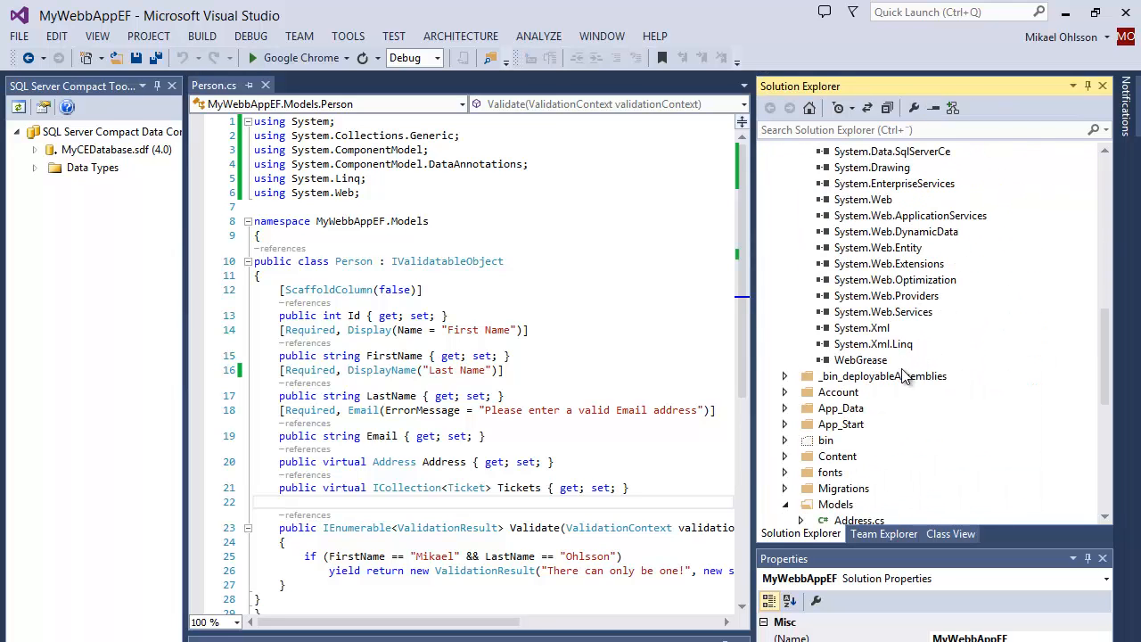
scroll(up, 3)
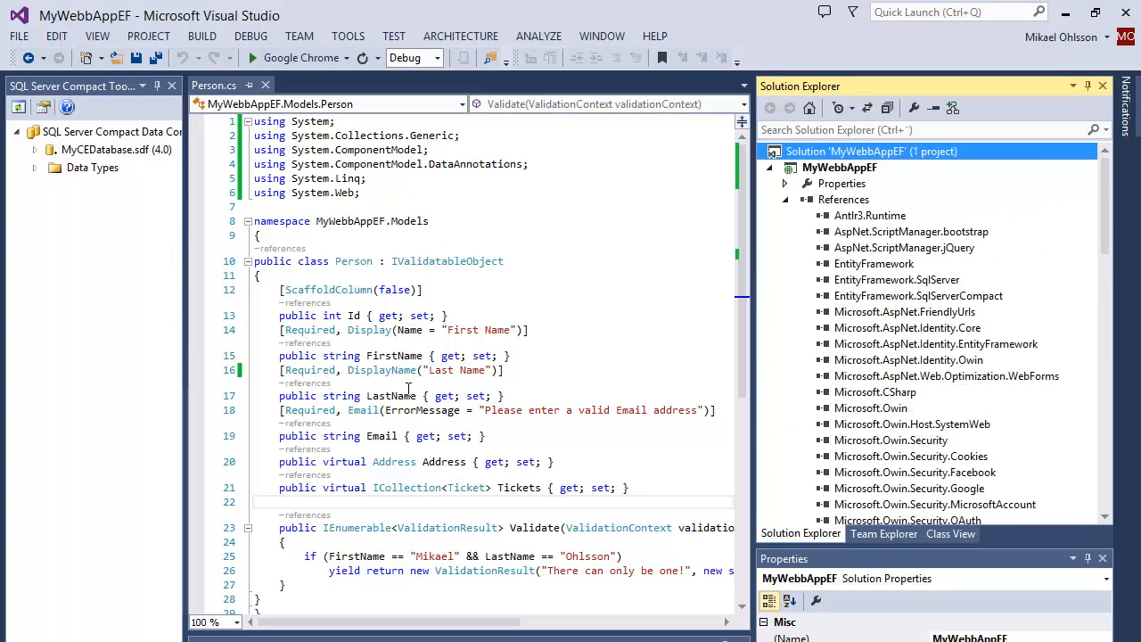
mouse_move(496, 432)
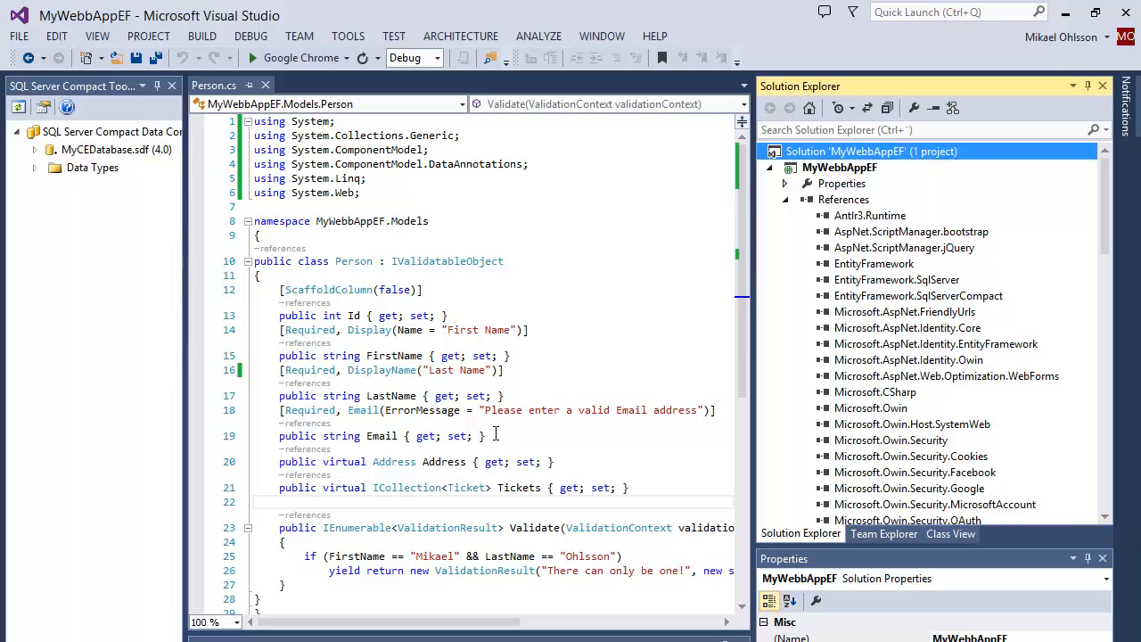